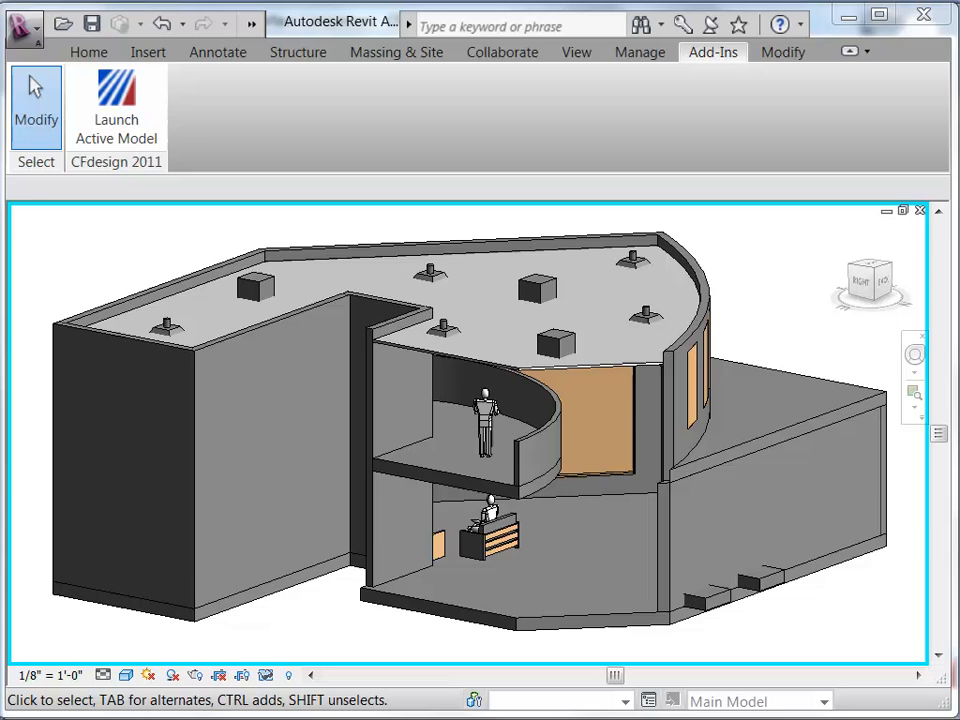
pyautogui.moveTo(568, 532)
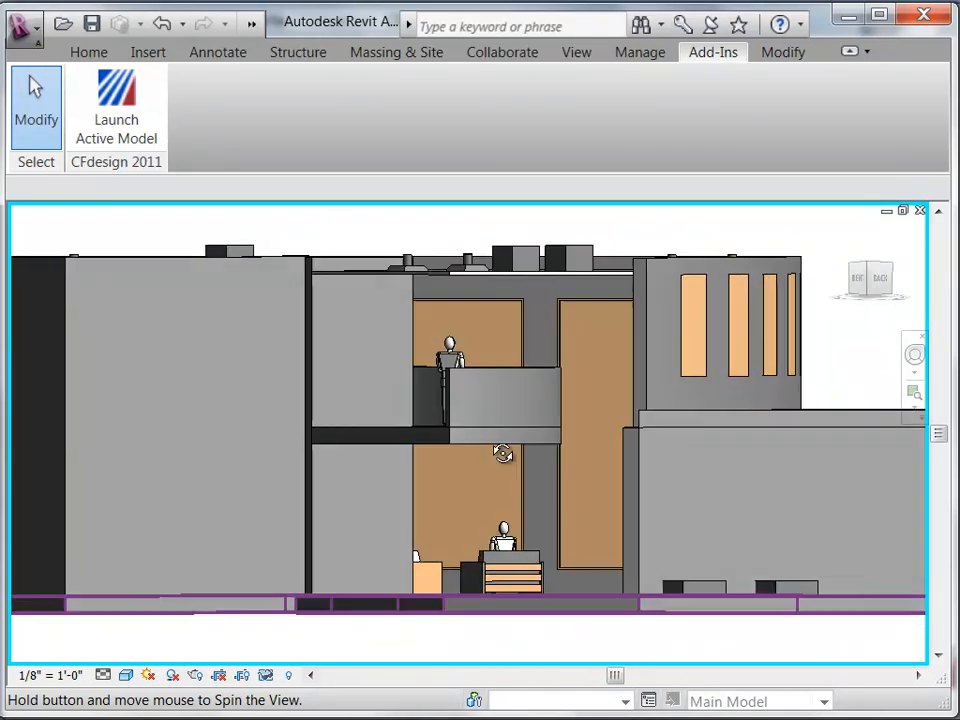
# Orbit the lobby model back to the 3D cutaway view.
pyautogui.moveTo(504, 452); pyautogui.dragTo(540, 490)
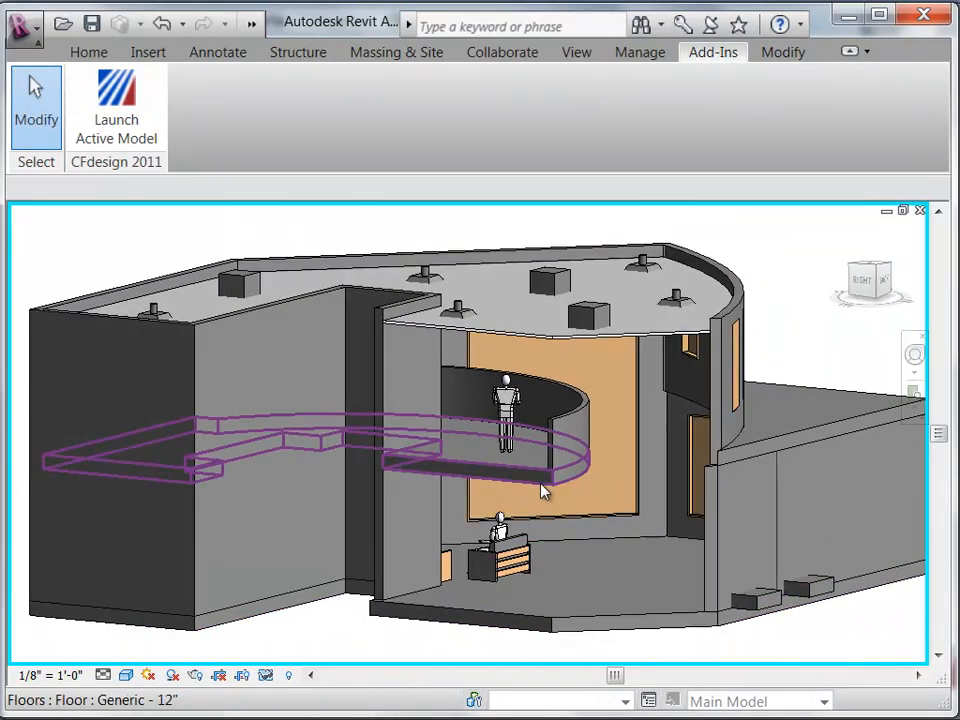
pyautogui.click(540, 490)
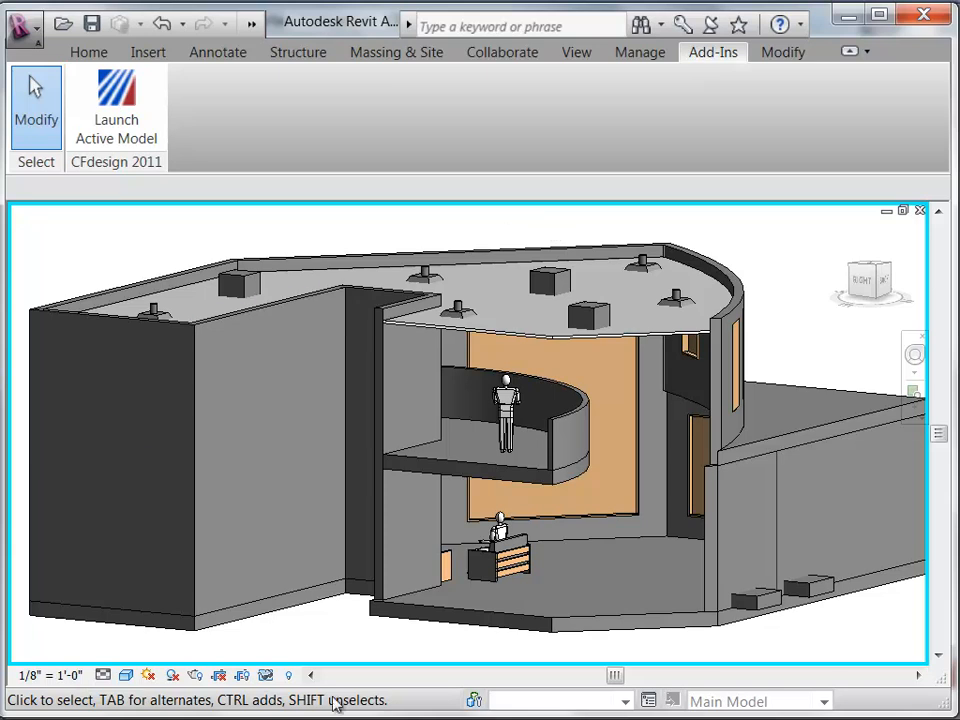
pyautogui.moveTo(264, 674)
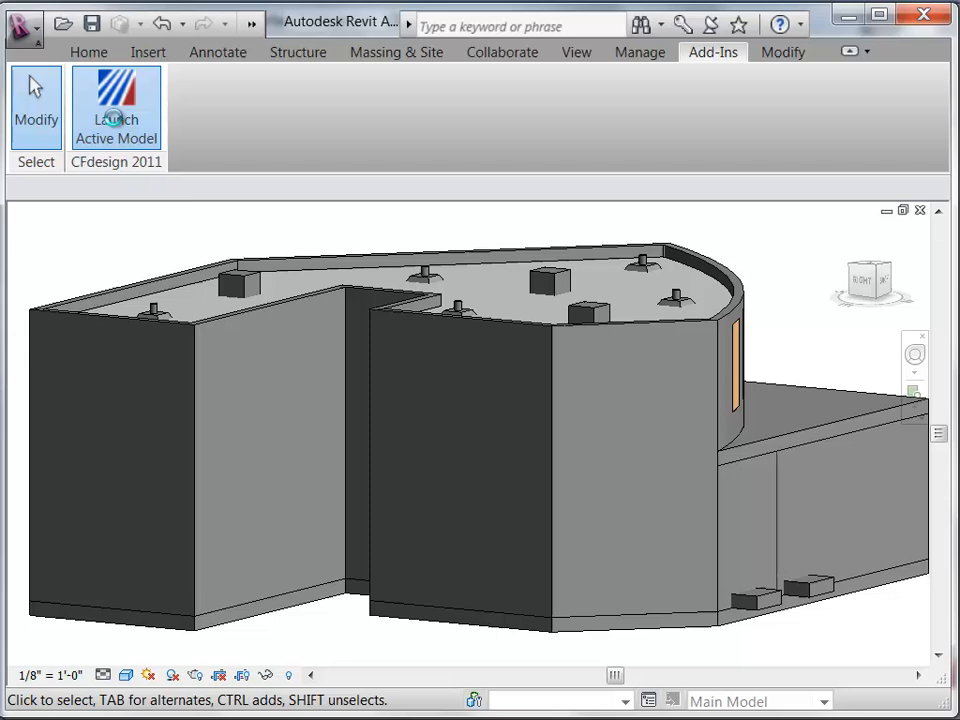
# Launch the active lobby model into CFdesign 2011 from the Add-Ins ribbon.
pyautogui.click(116, 108)
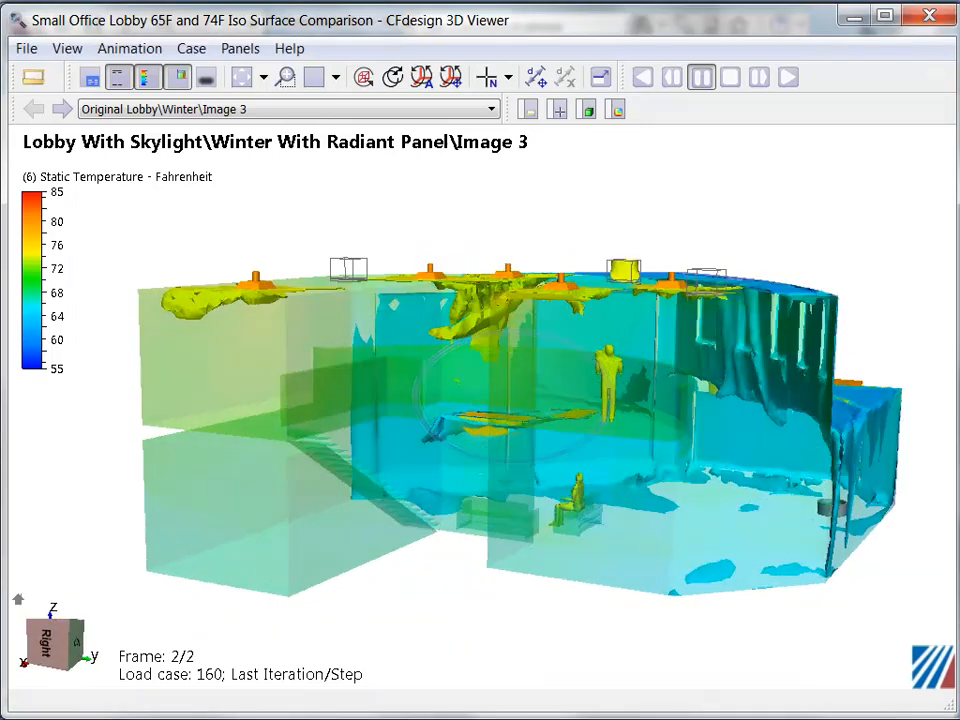
# Zoom into the lobby interior to view the original winter temperature isosurfaces.
pyautogui.moveTo(500, 400); pyautogui.dragTo(500, 340)
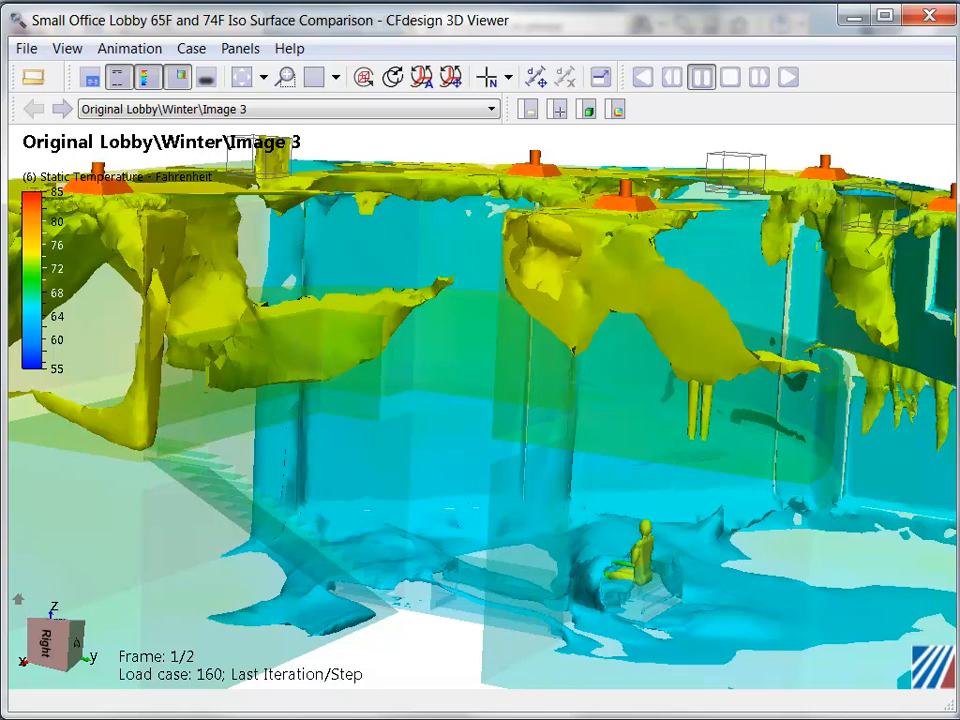
# Advance to frame 2/2, Lobby With Skylight\Winter With Radiant Panel\Image 3.
pyautogui.click(788, 76)
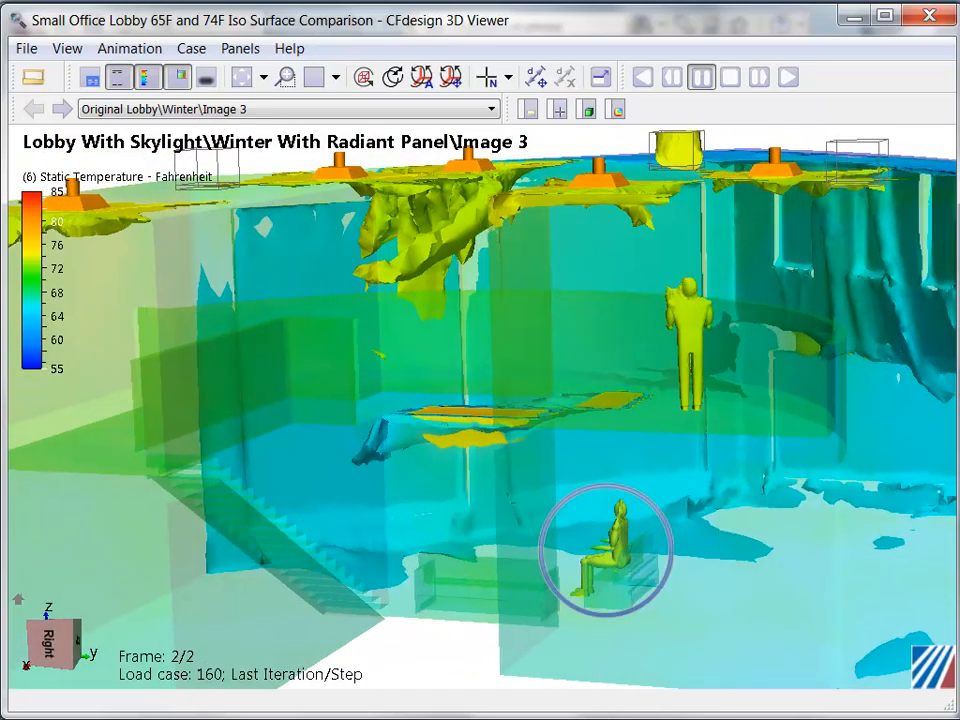
pyautogui.click(686, 344)
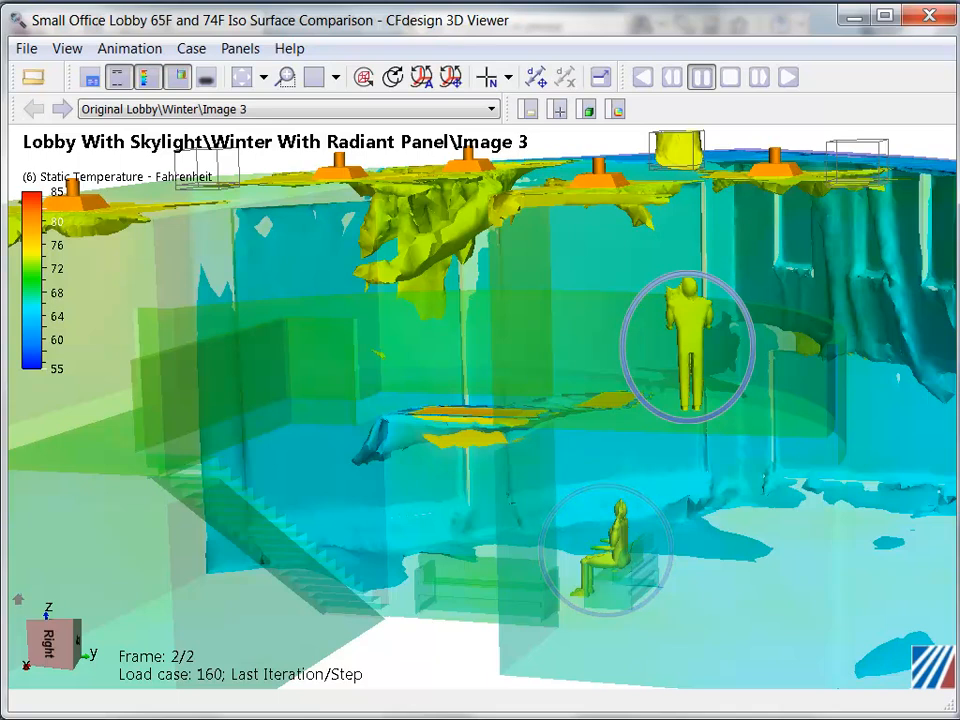